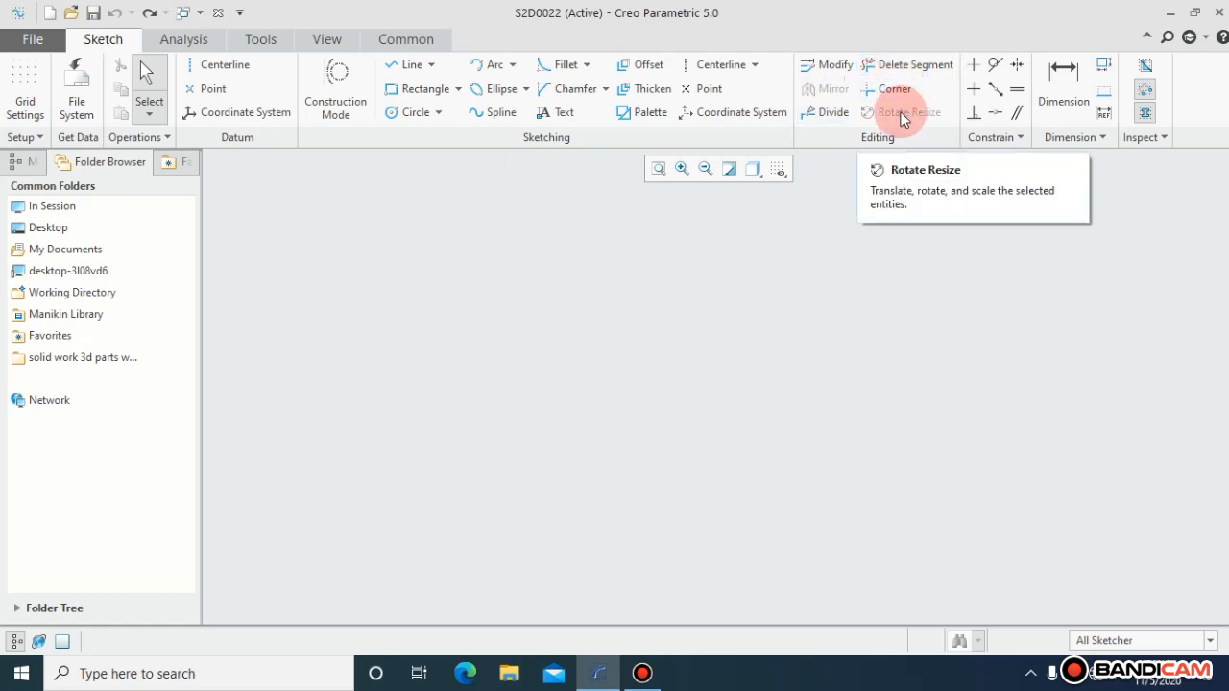
mouse_move(828, 88)
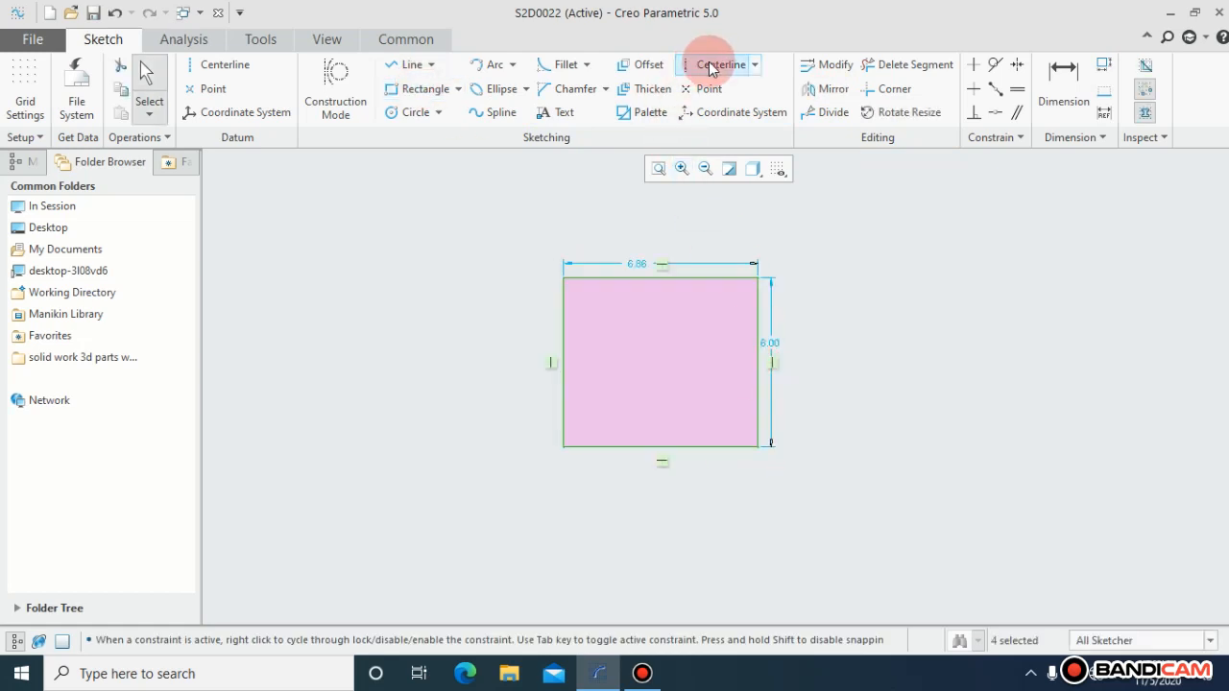
Add a vertical centerline on the rectangle's left edge and mirror the 6.86 × 6.00 rectangle across it.
click(721, 64)
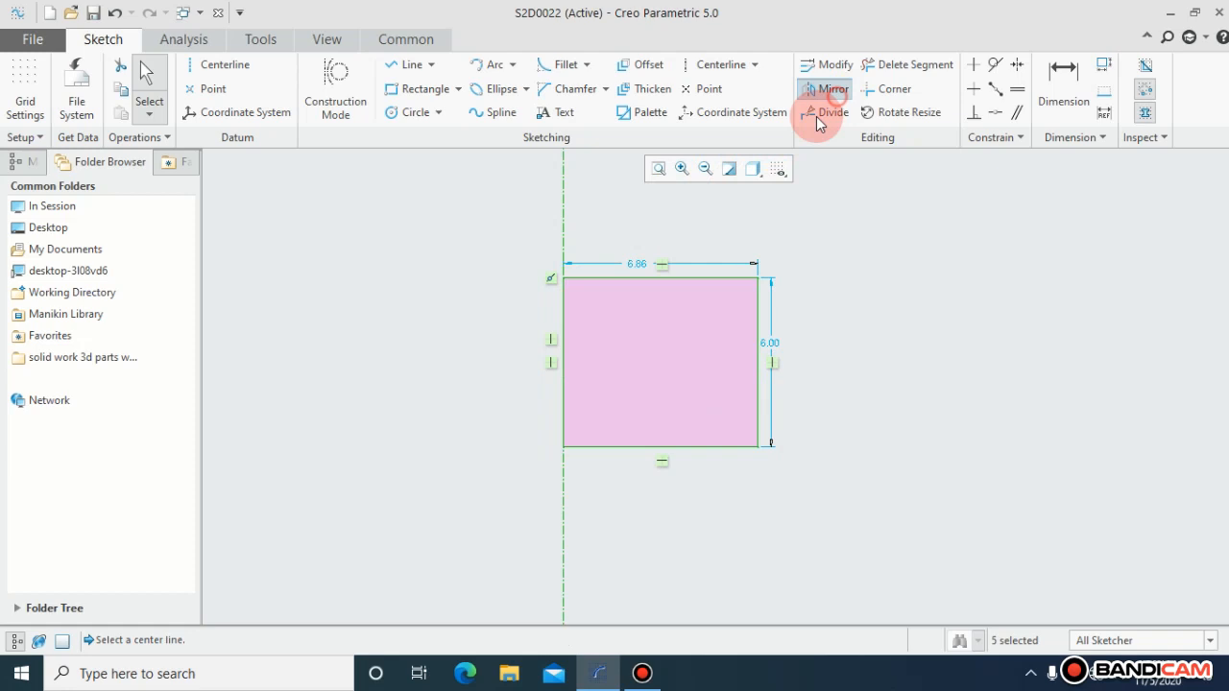
click(831, 88)
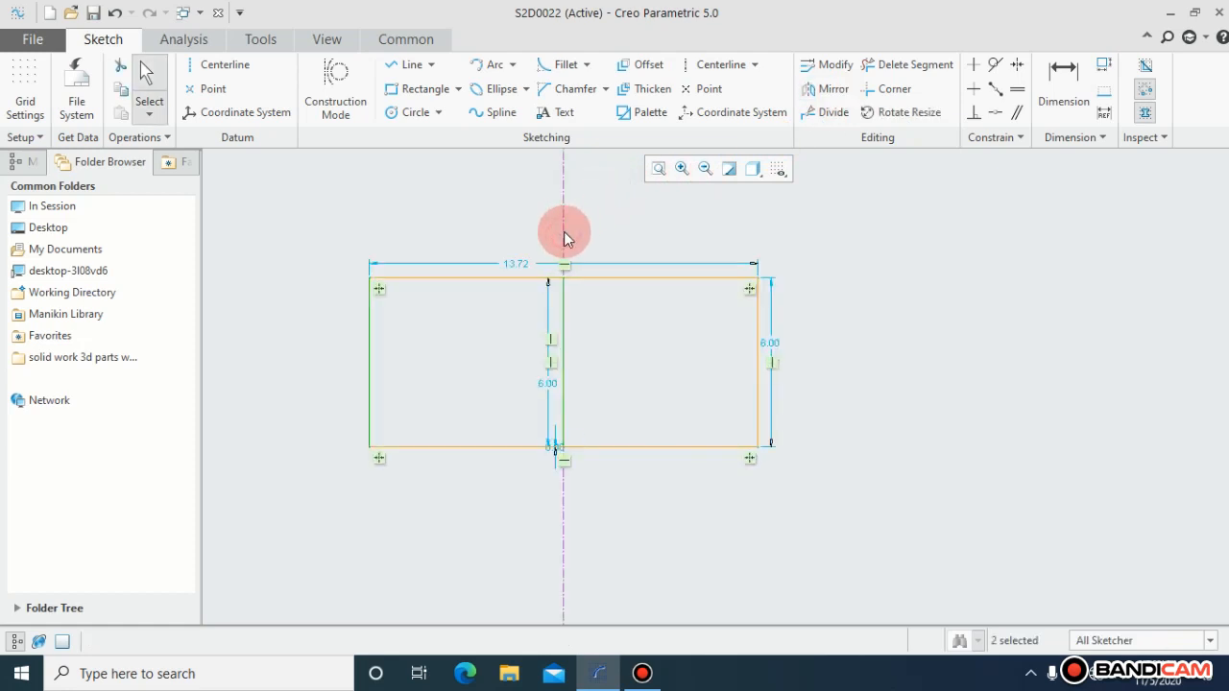
mouse_move(633, 351)
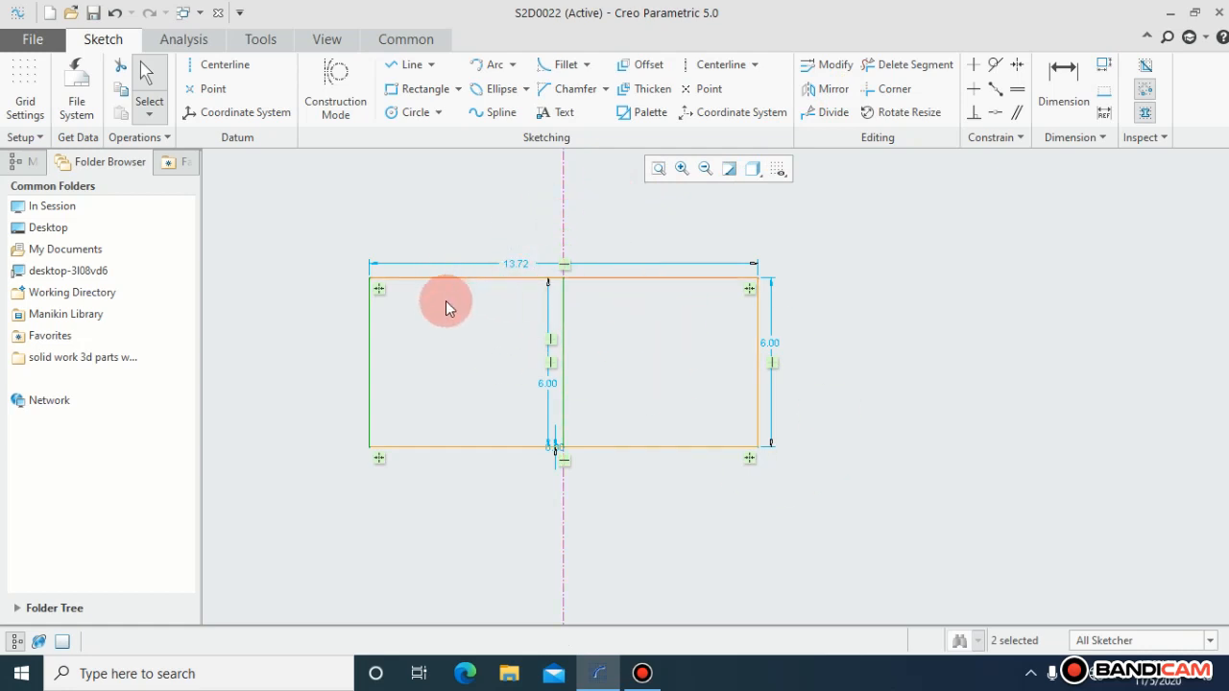
mouse_move(488, 317)
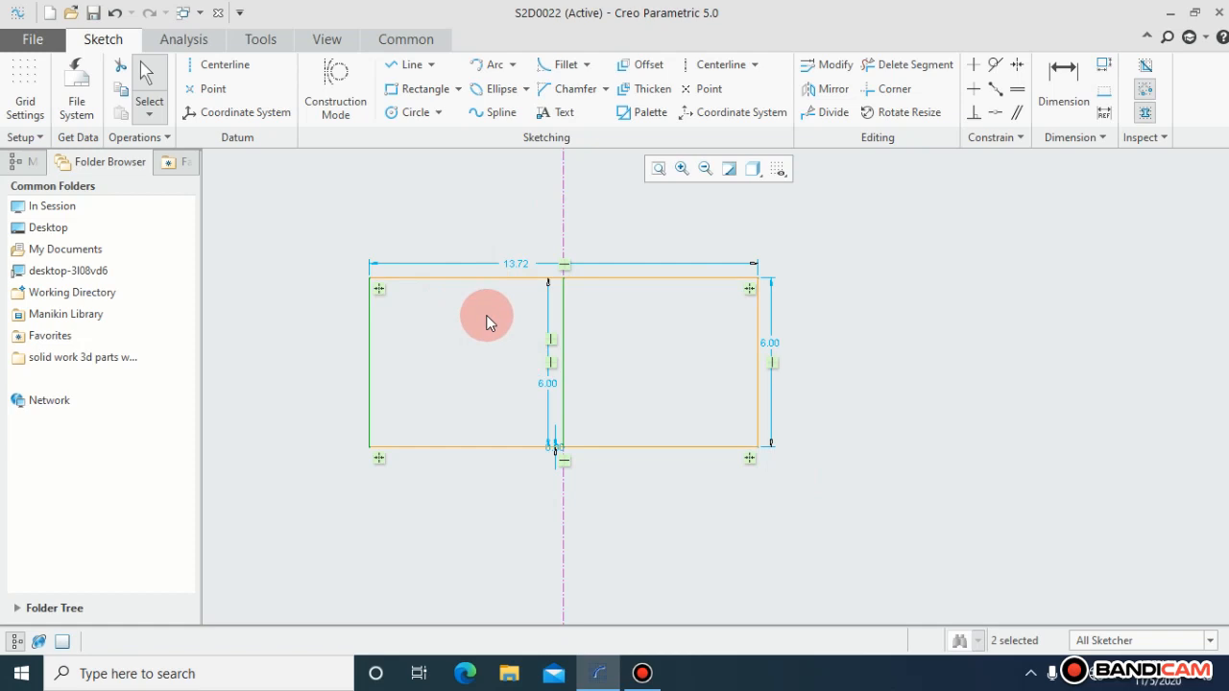
mouse_move(600, 315)
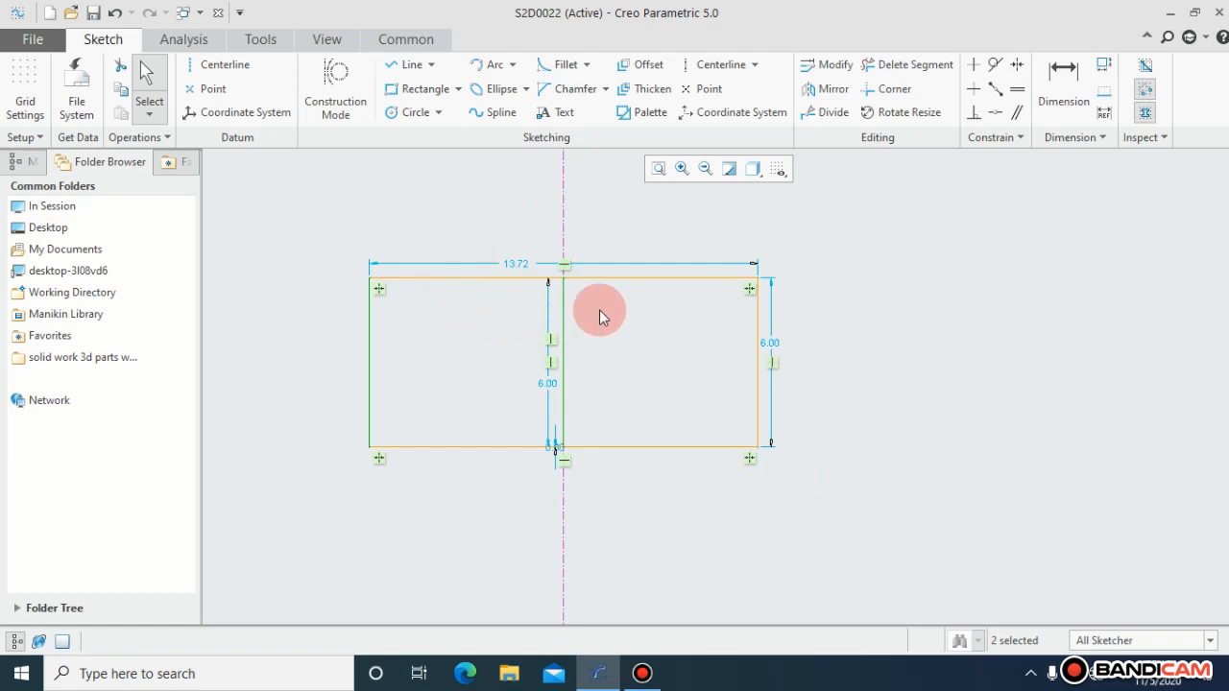
mouse_move(703, 279)
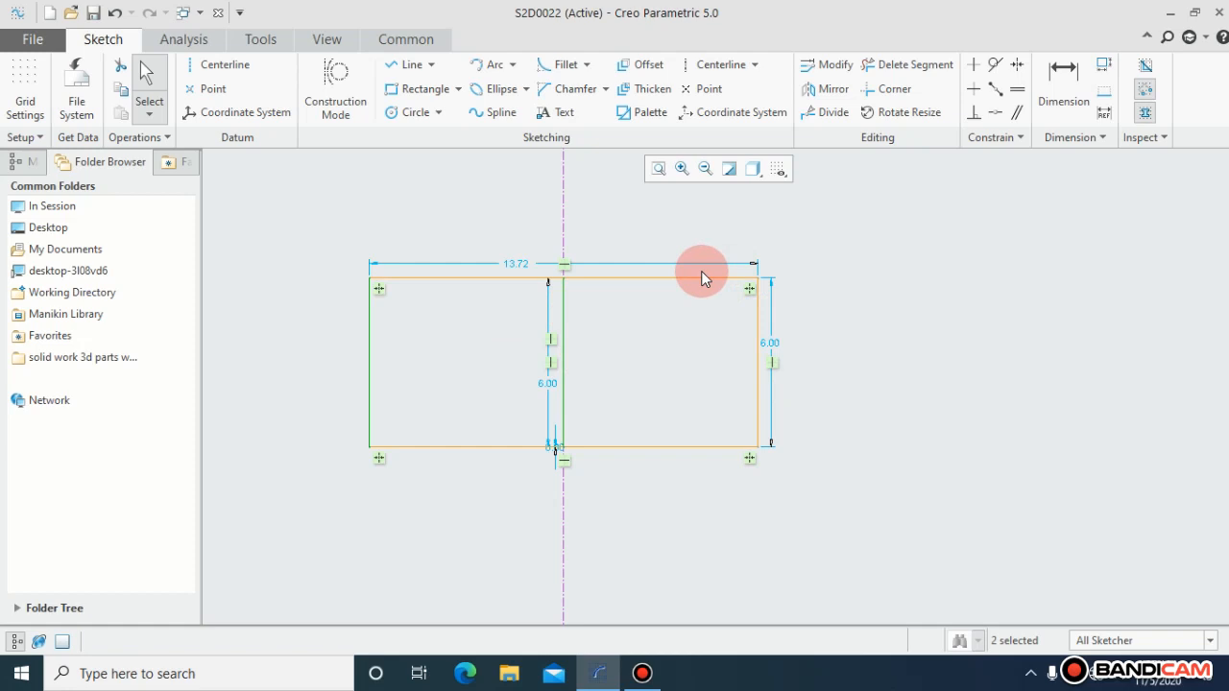
mouse_move(624, 214)
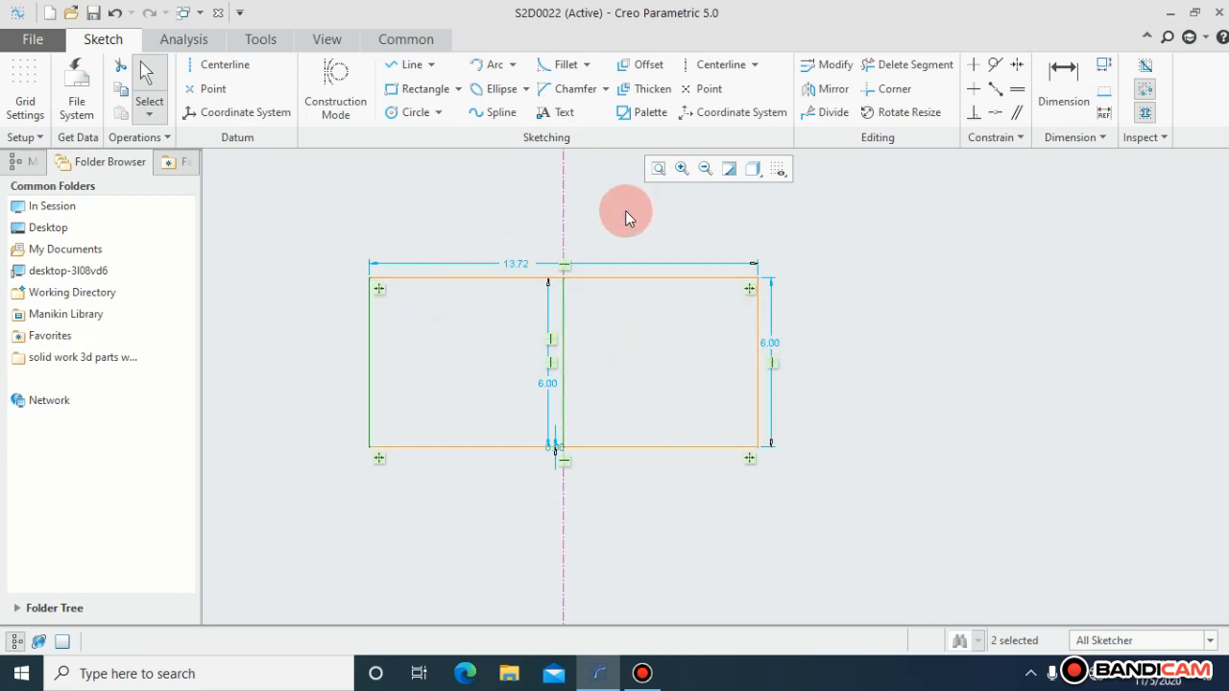
mouse_move(898, 89)
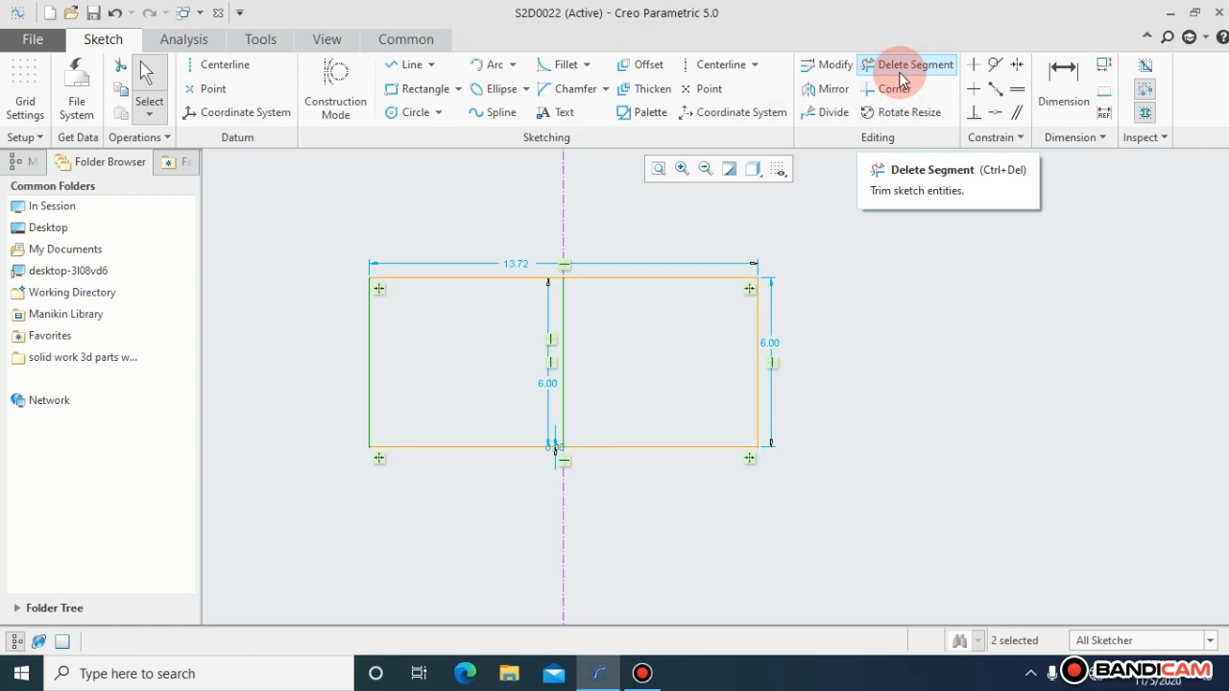
Trim away the shared middle line with Delete Segment, leaving one 13.72 × 6.00 rectangle.
click(905, 65)
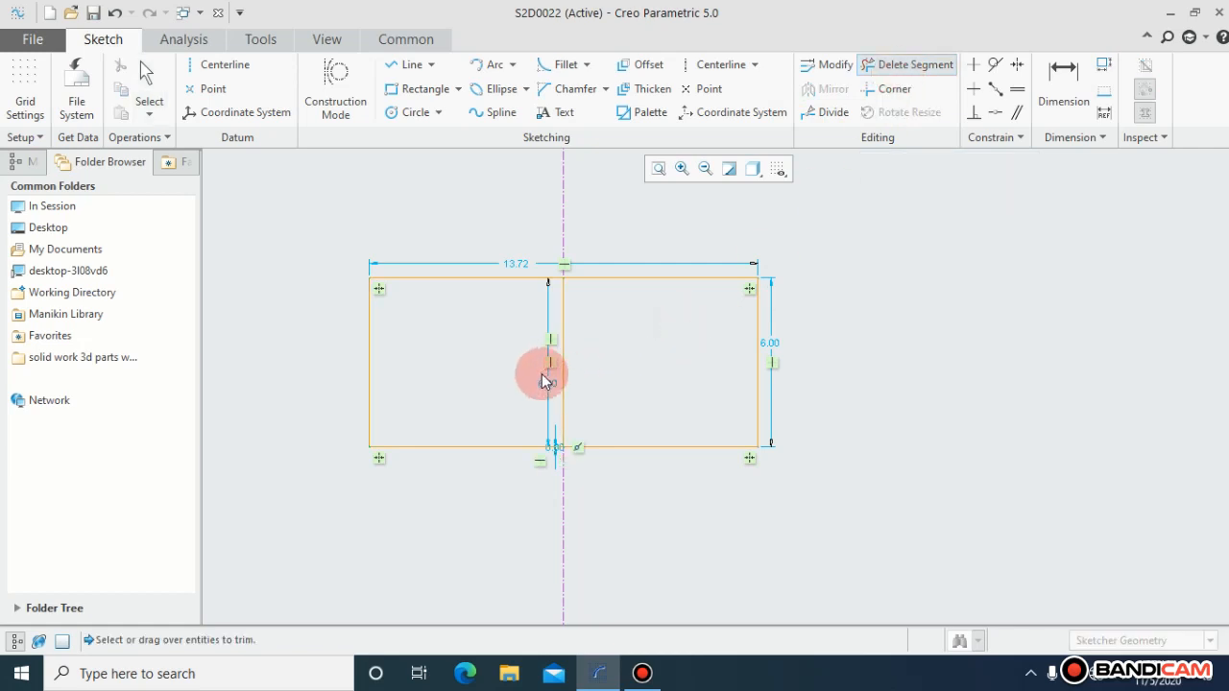
click(549, 374)
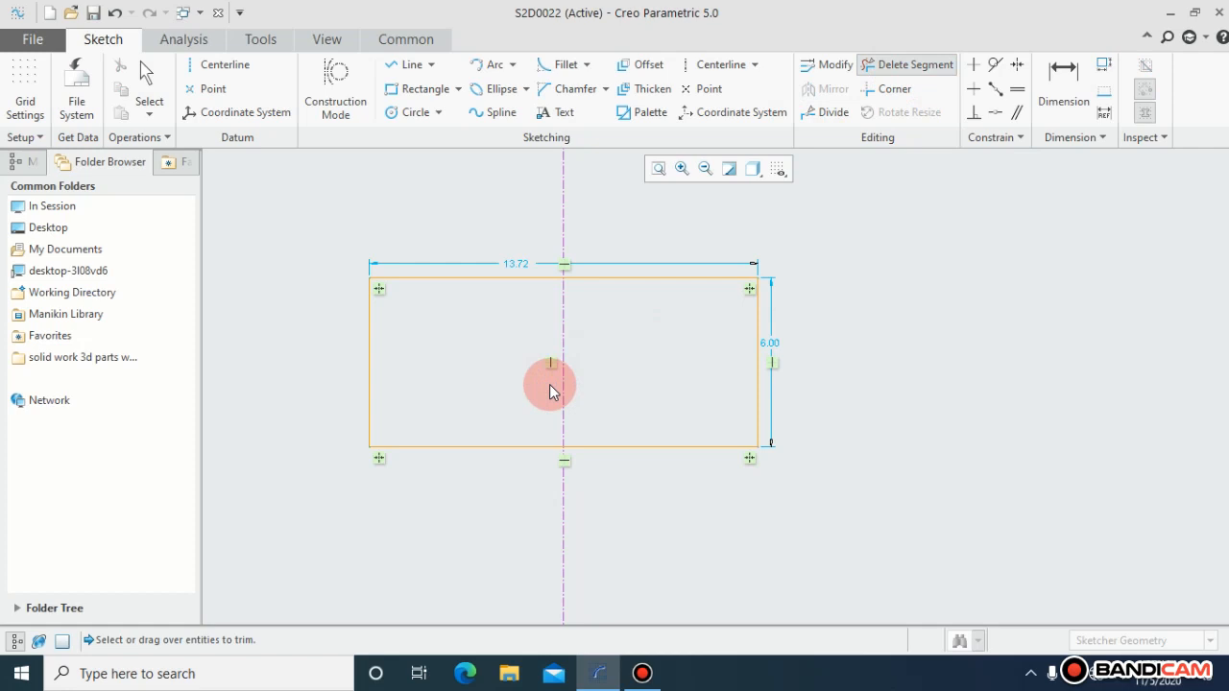
mouse_move(1063, 101)
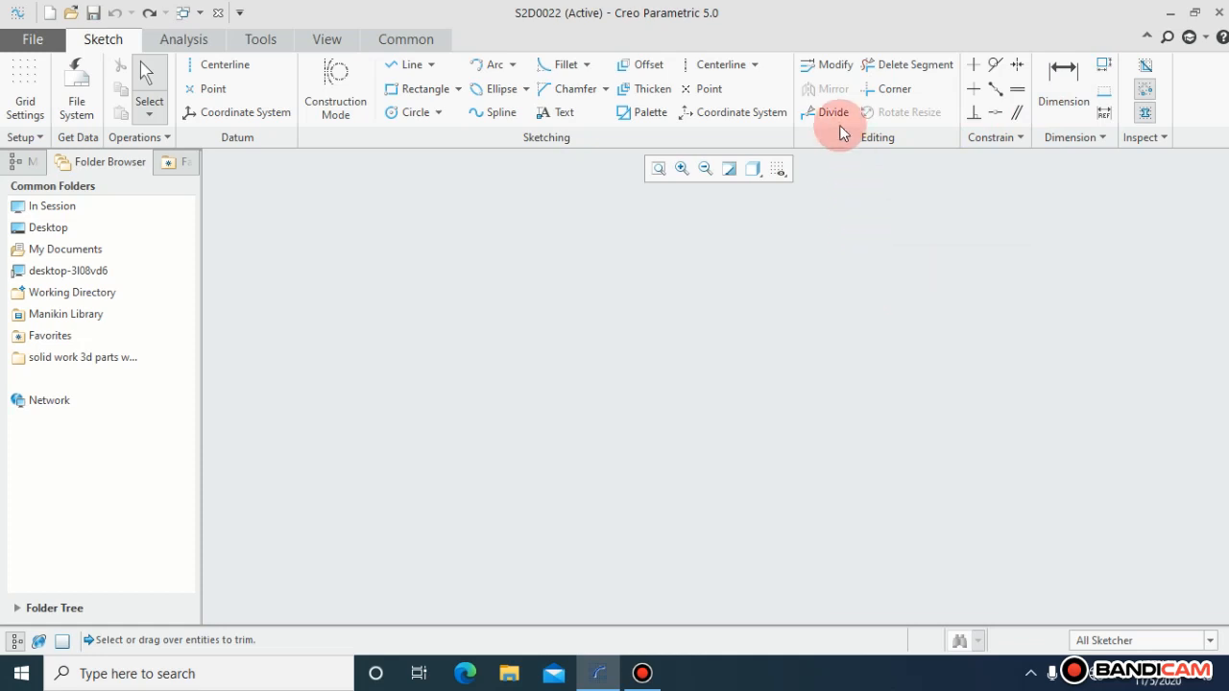
mouse_move(832, 112)
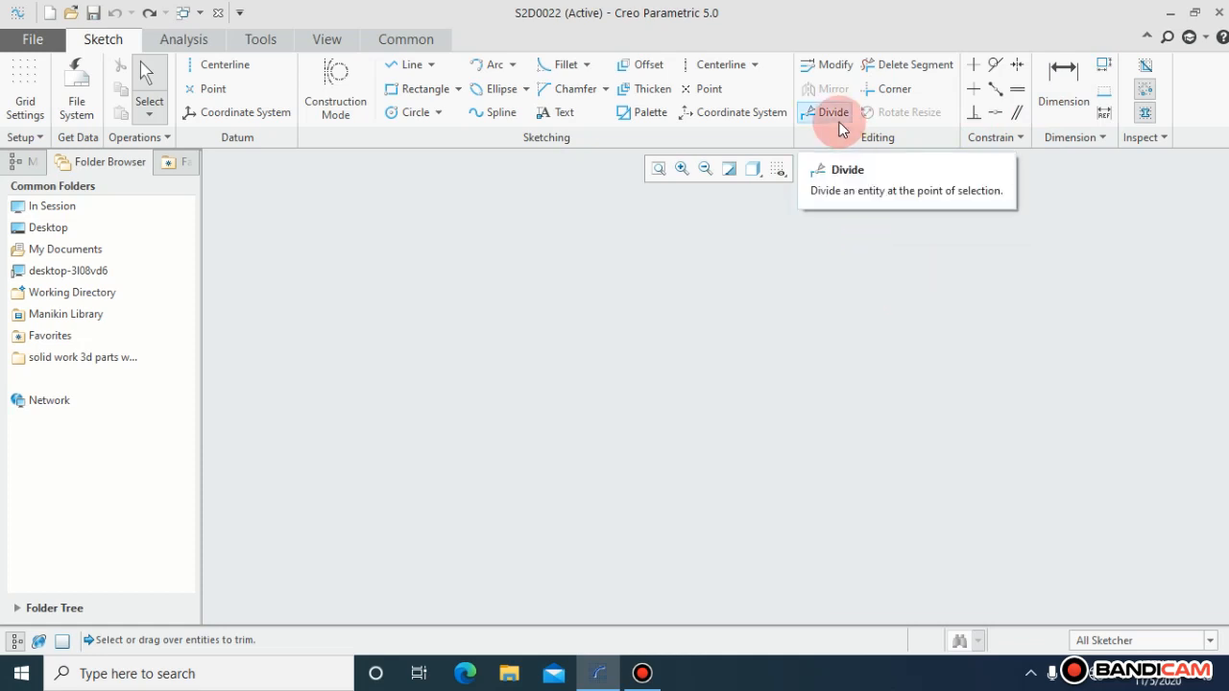
Divide the circle at a point on its upper-left arc.
click(414, 113)
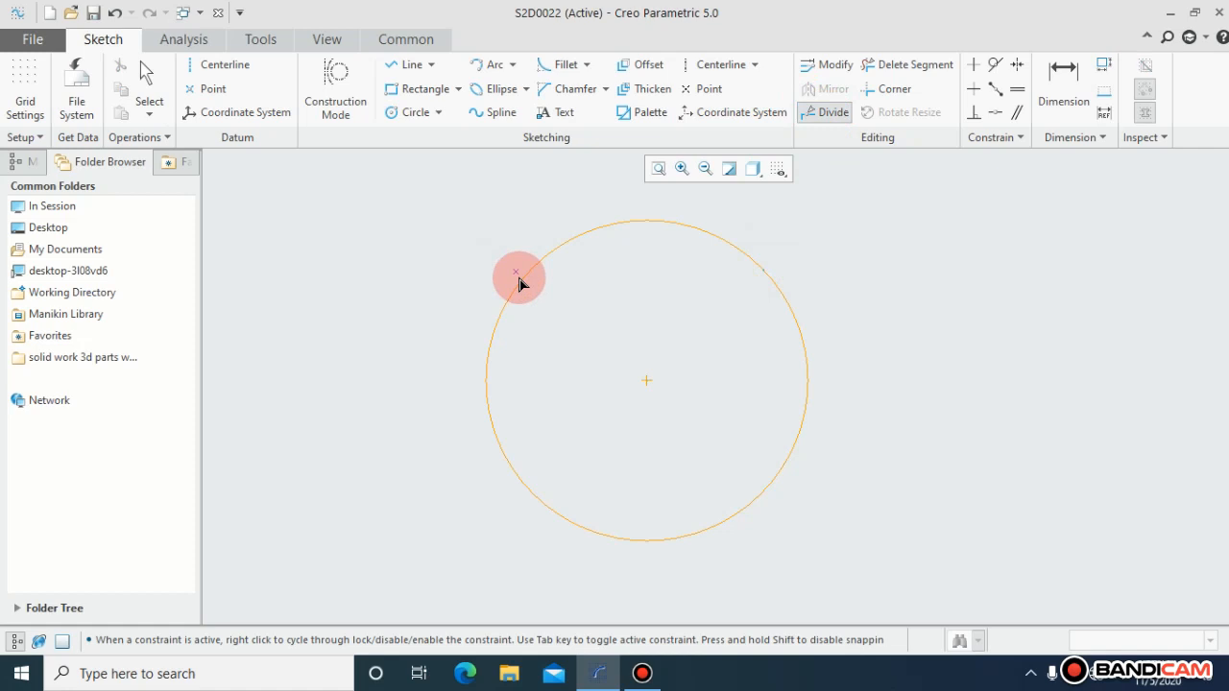
click(528, 483)
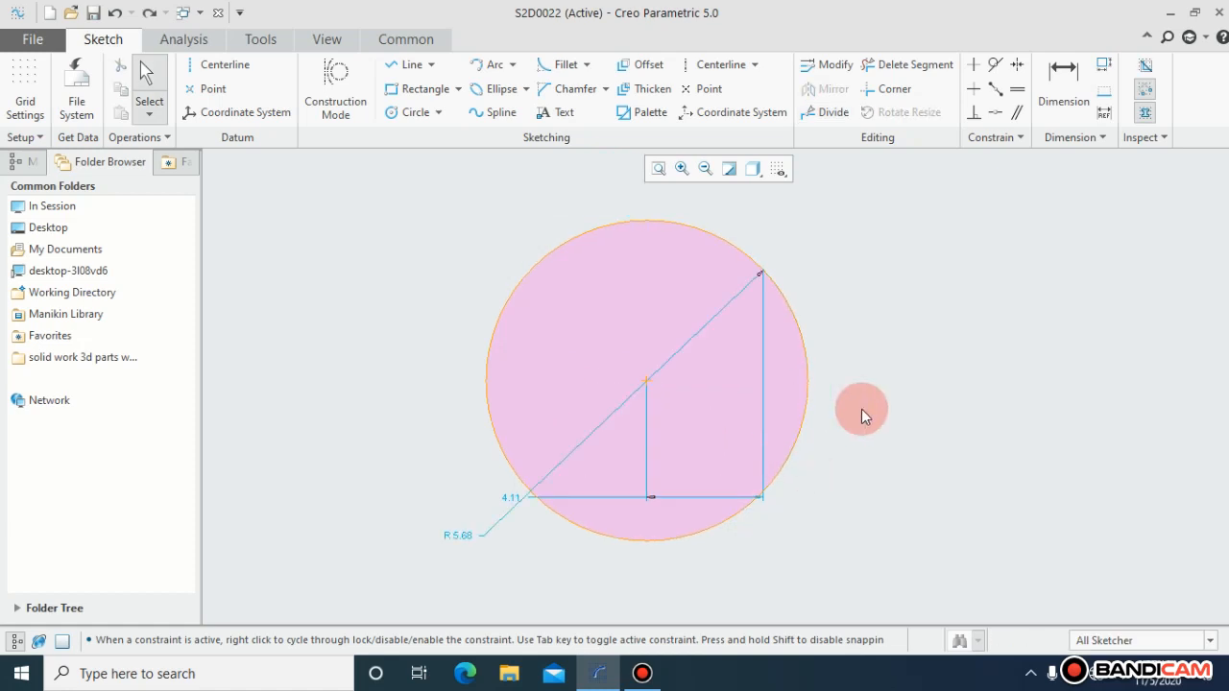
mouse_move(893, 88)
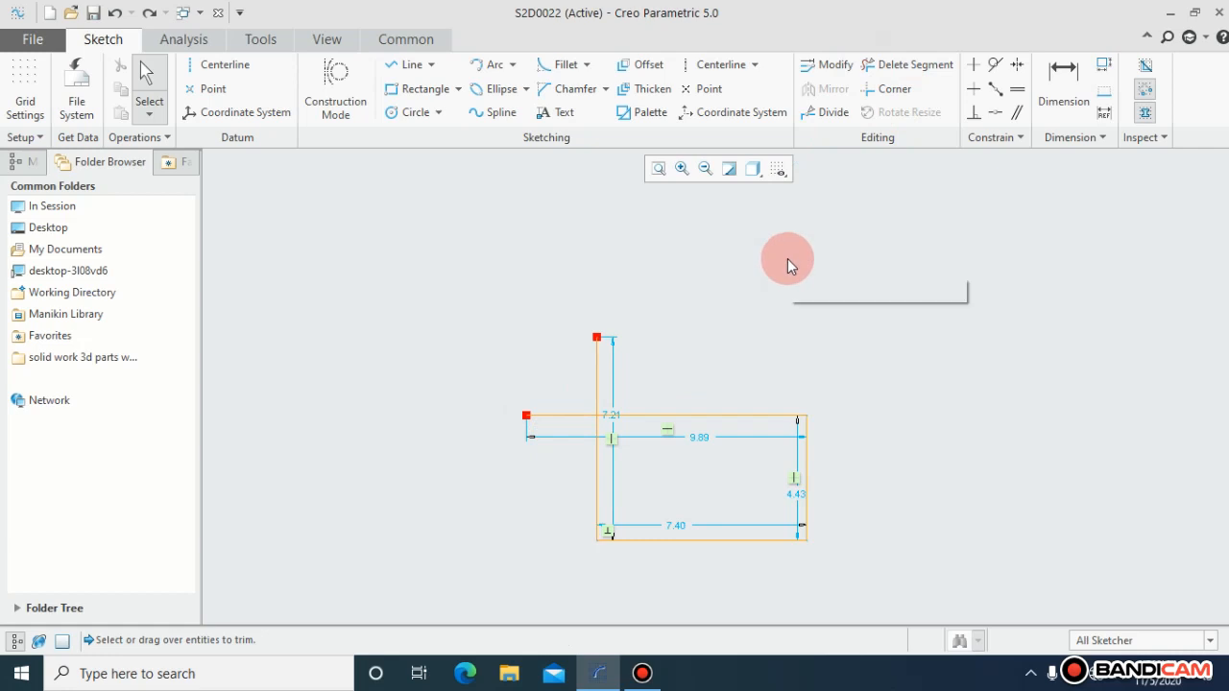
mouse_move(907, 64)
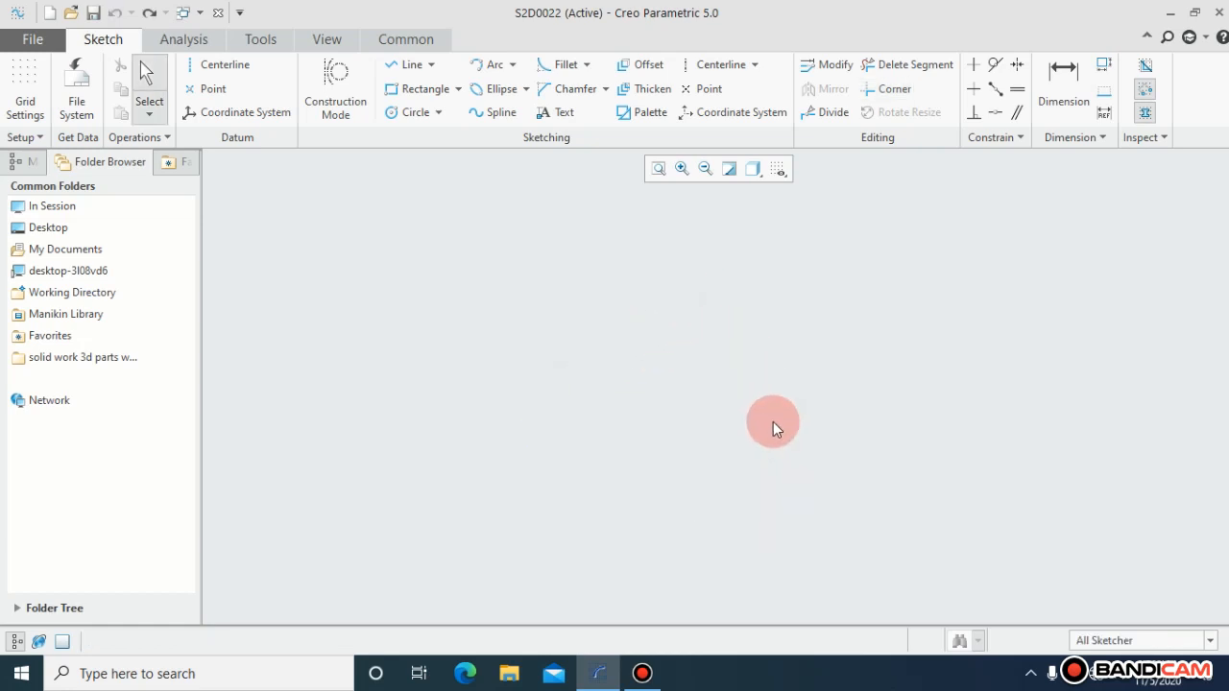
mouse_move(418, 88)
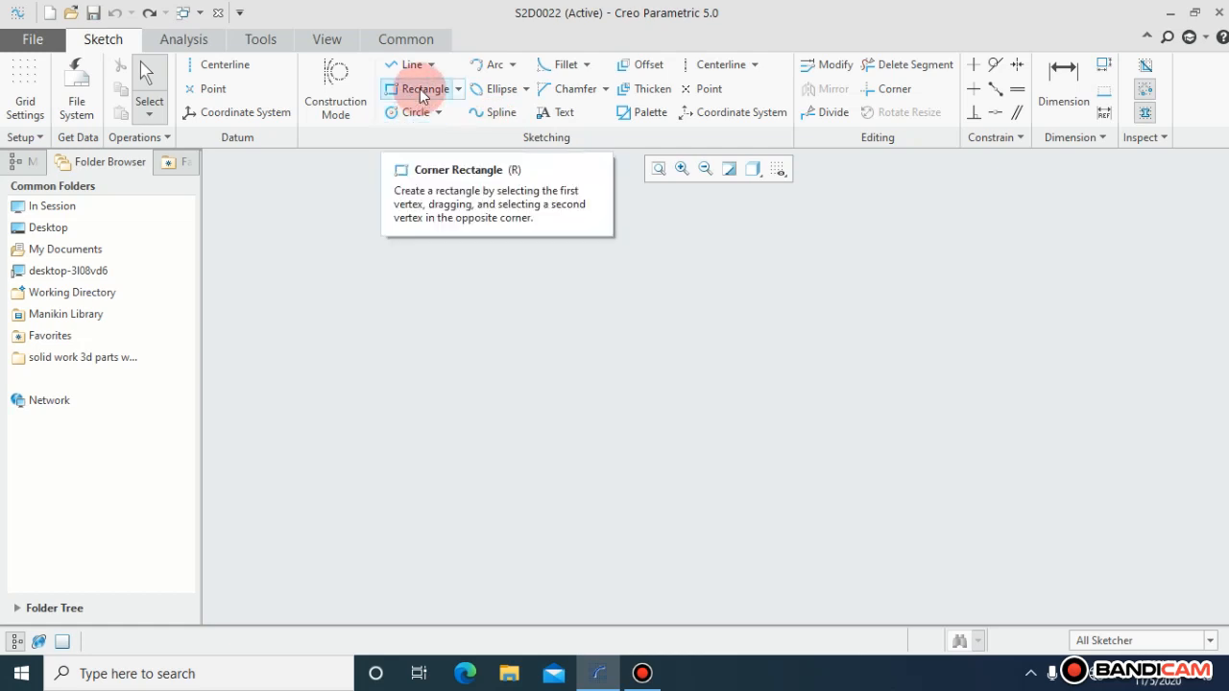
Draw a 7.27 × 6.25 rectangle near the centre and select it for Rotate Resize.
drag(586, 278, 792, 459)
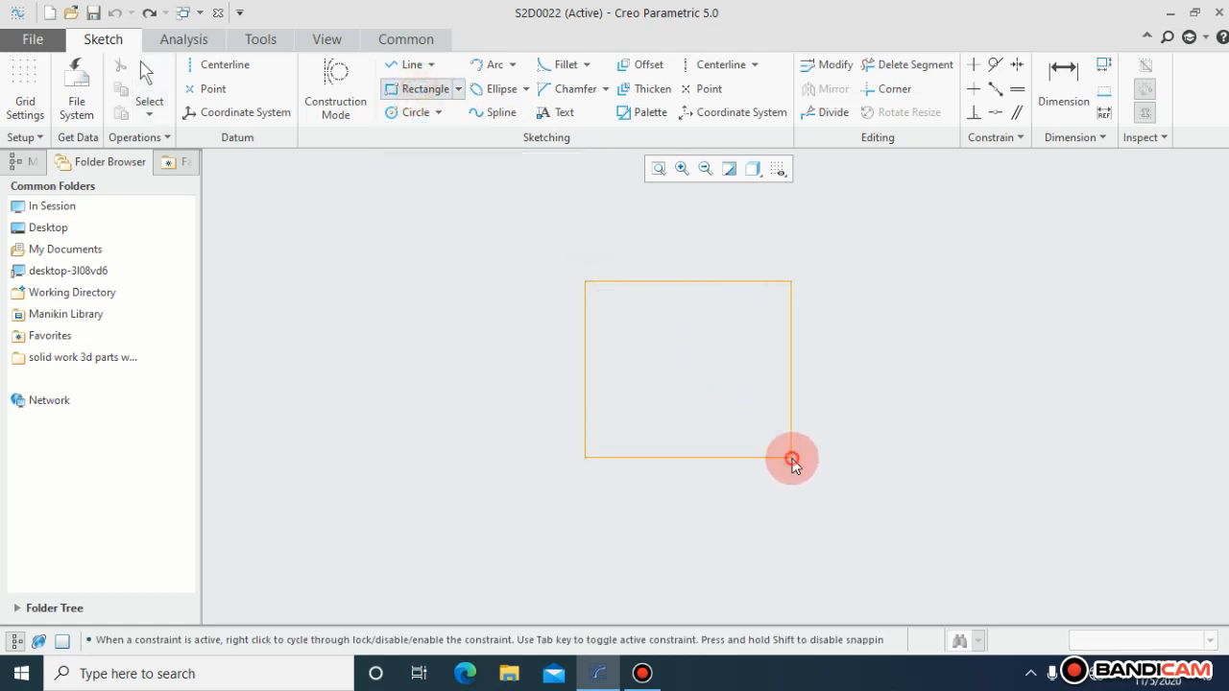
drag(792, 461, 916, 513)
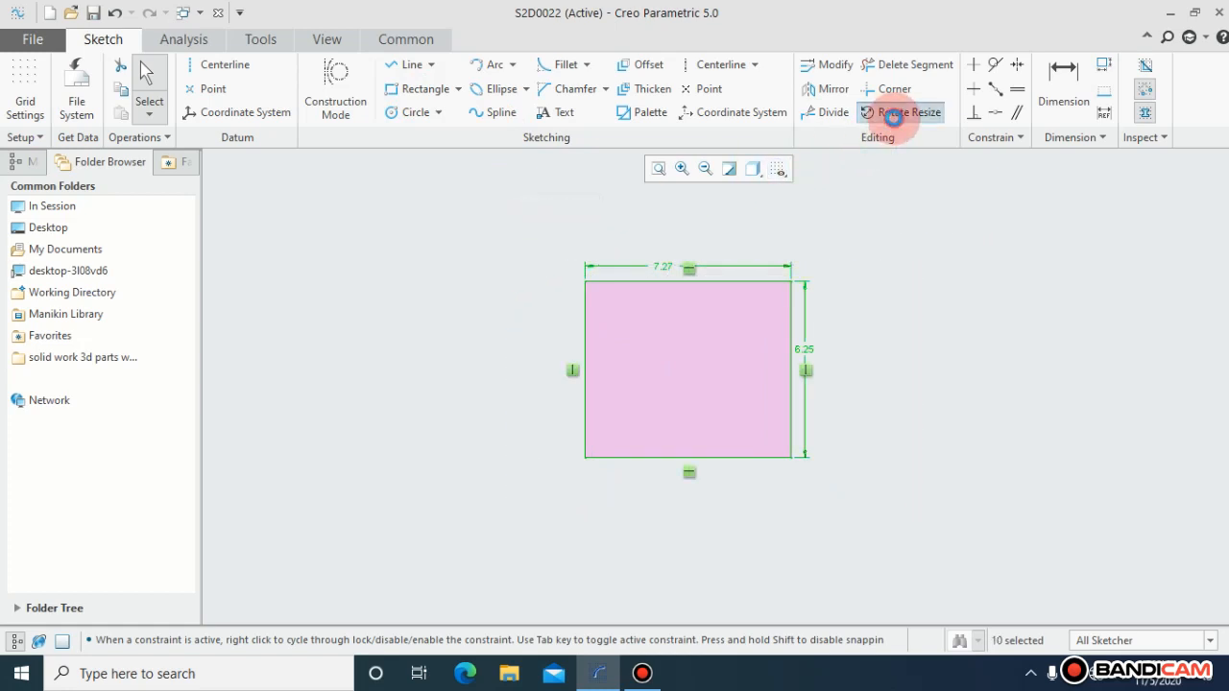
click(900, 112)
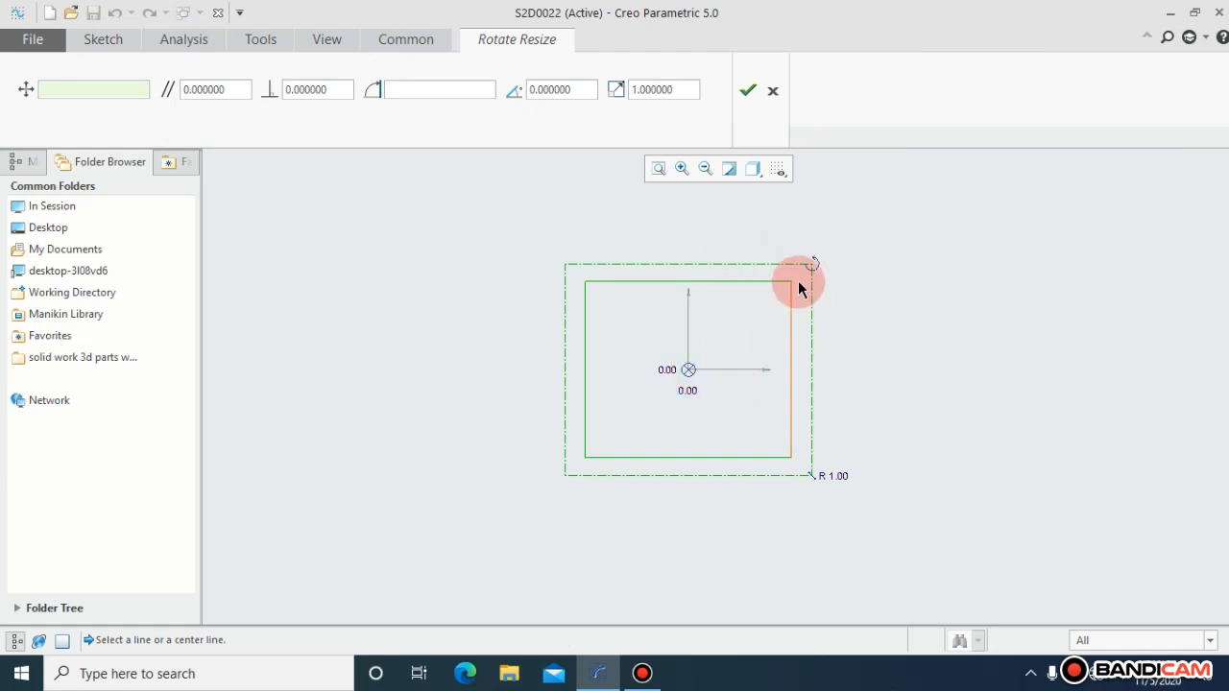
Rotate the rectangle to 90° in Rotate Resize, then cancel so it stays unchanged.
drag(813, 263, 654, 230)
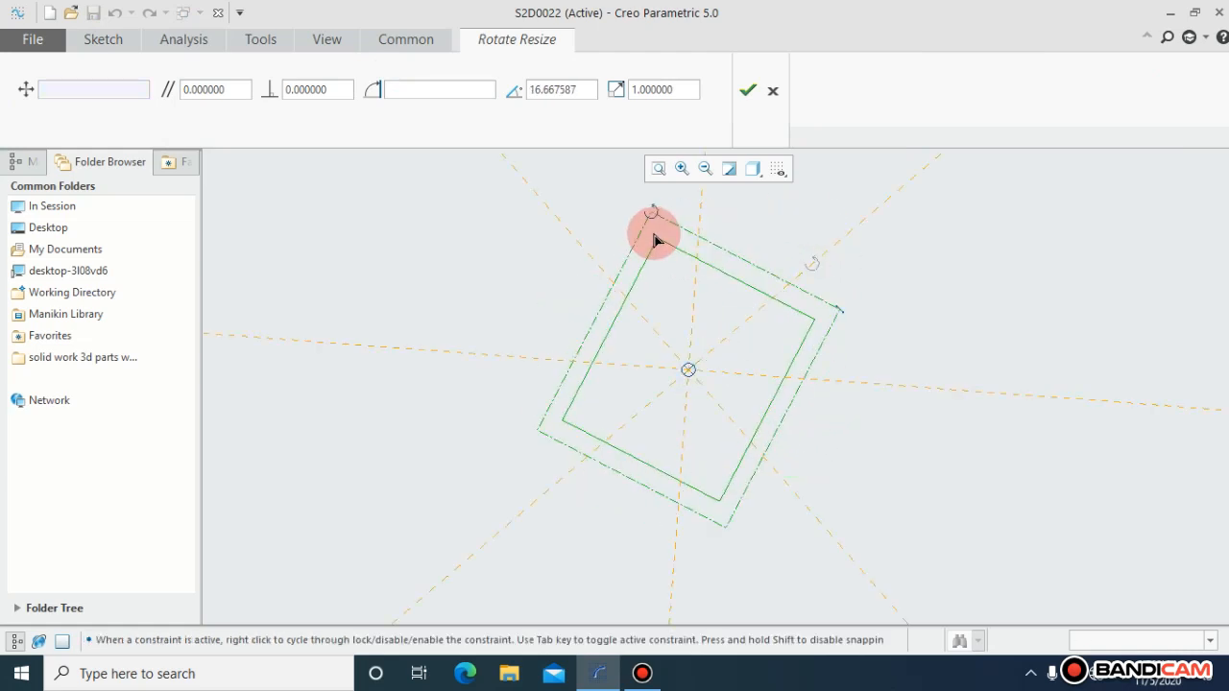
drag(653, 240, 605, 269)
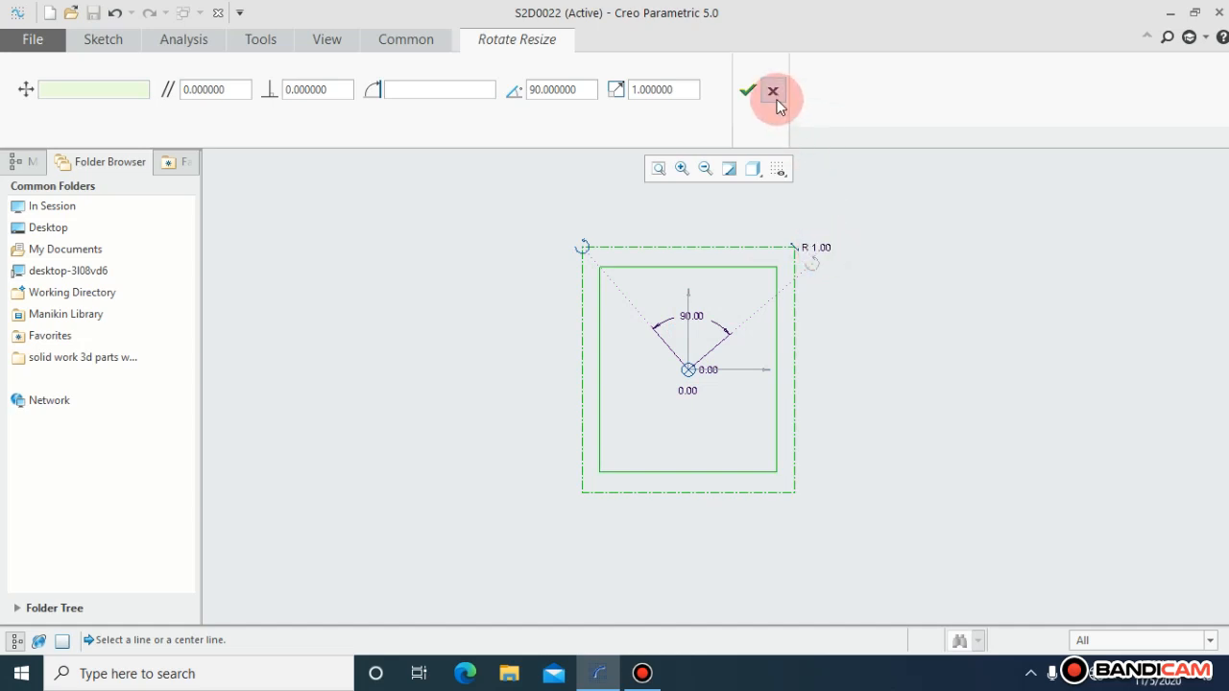
click(773, 91)
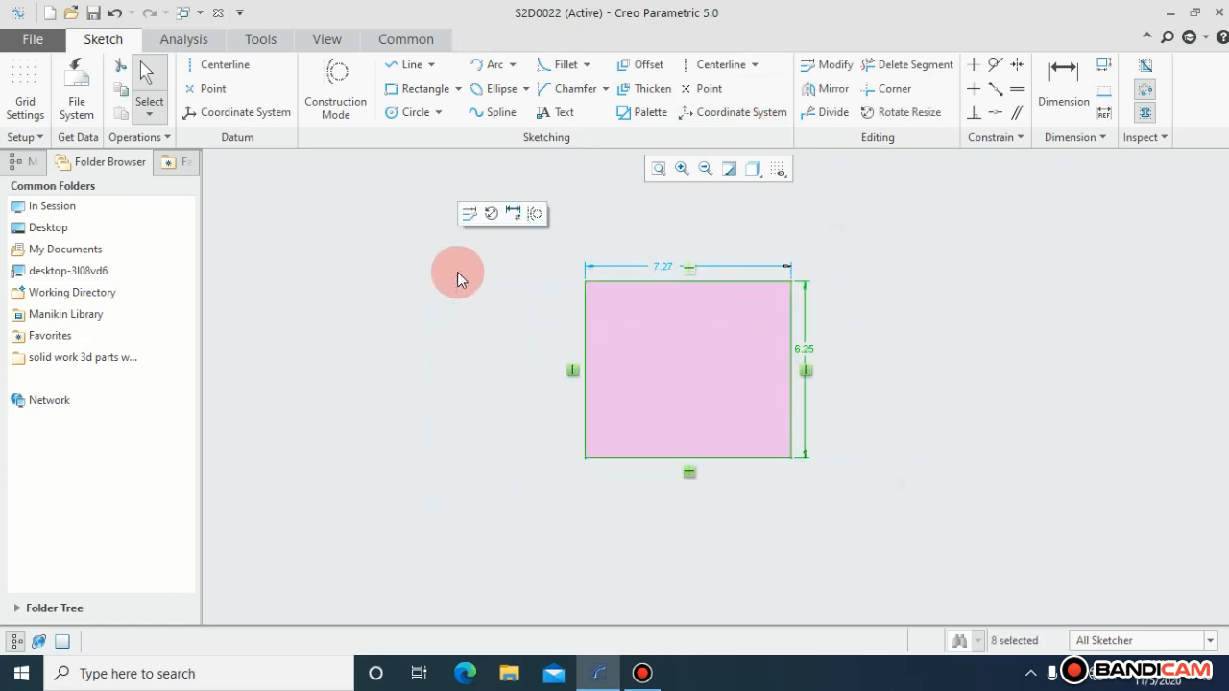
Delete the selected 7.27 × 6.25 rectangle, emptying the canvas.
key(Delete)
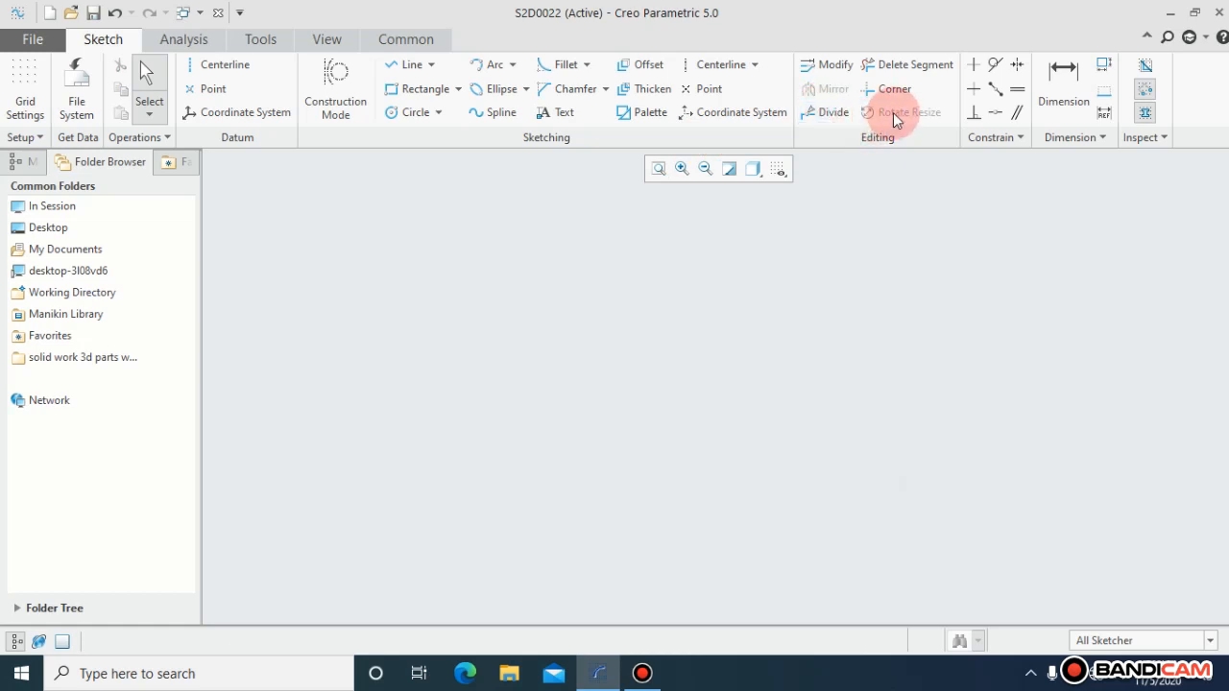
mouse_move(885, 161)
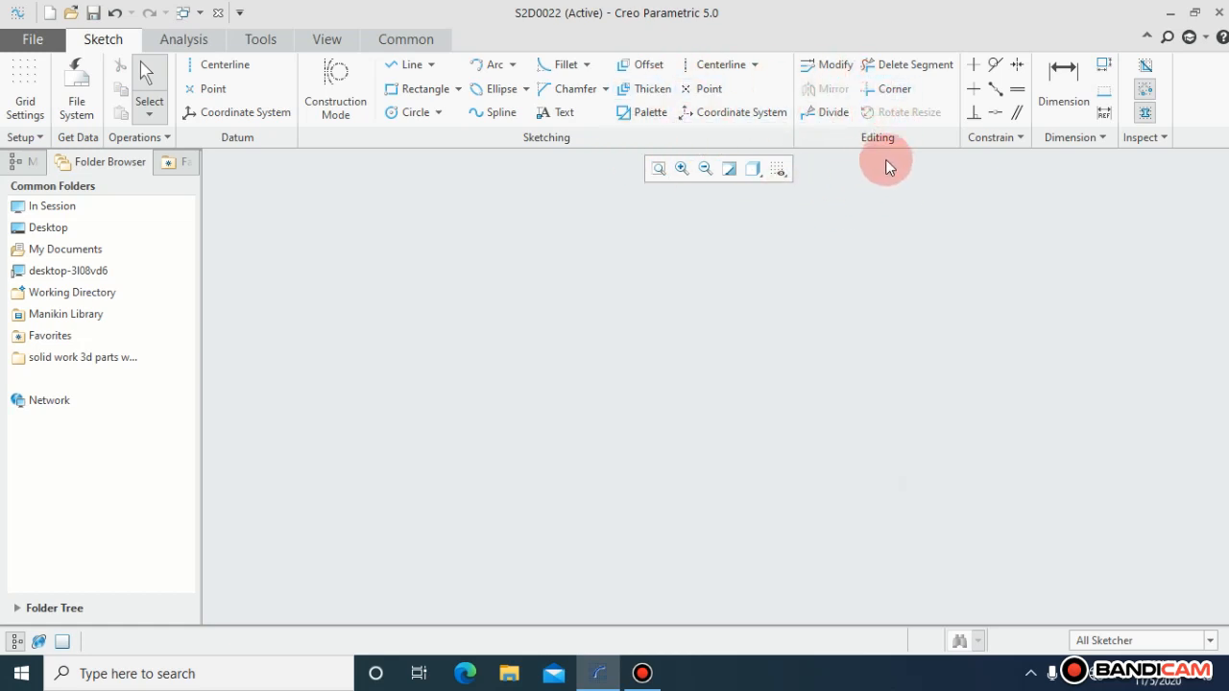
mouse_move(892, 146)
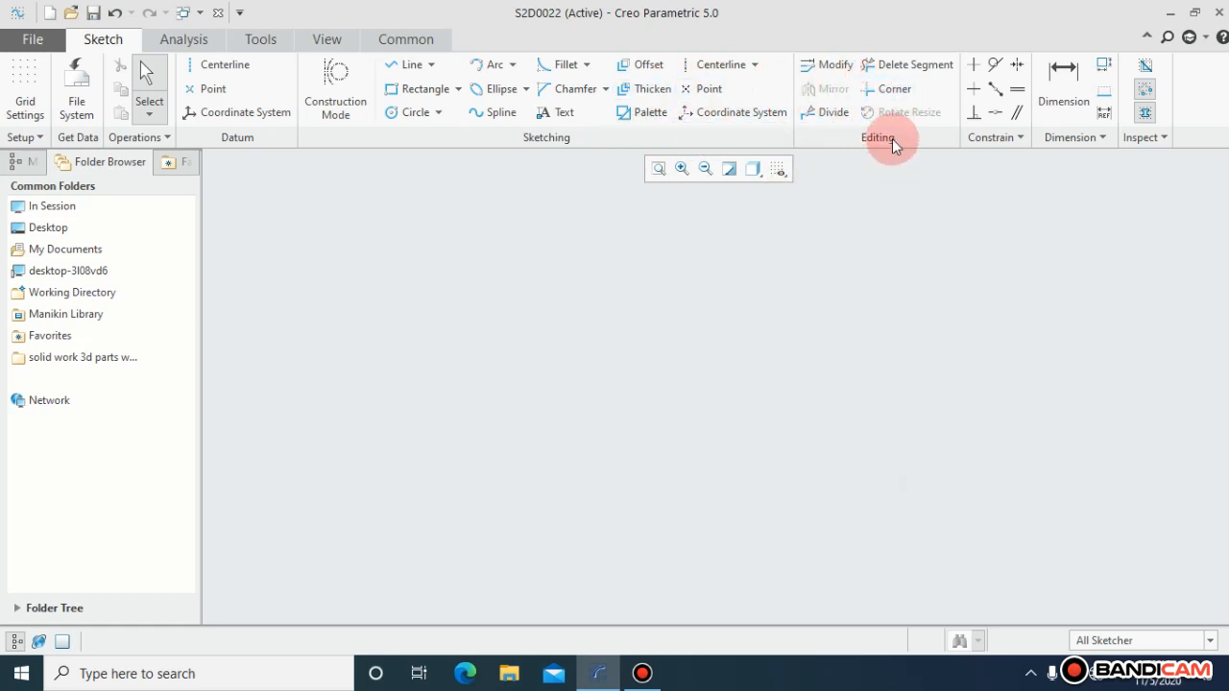